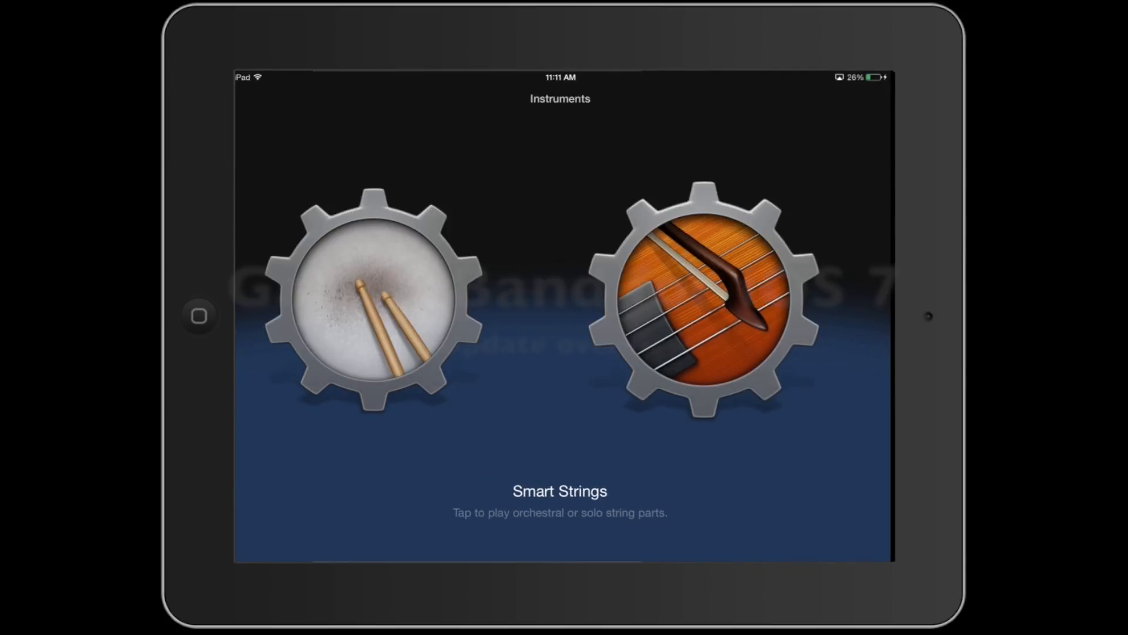
Step: Swipe through the Instruments carousel back toward the Tracks view with one Audio Recorder track
scroll(left, 3)
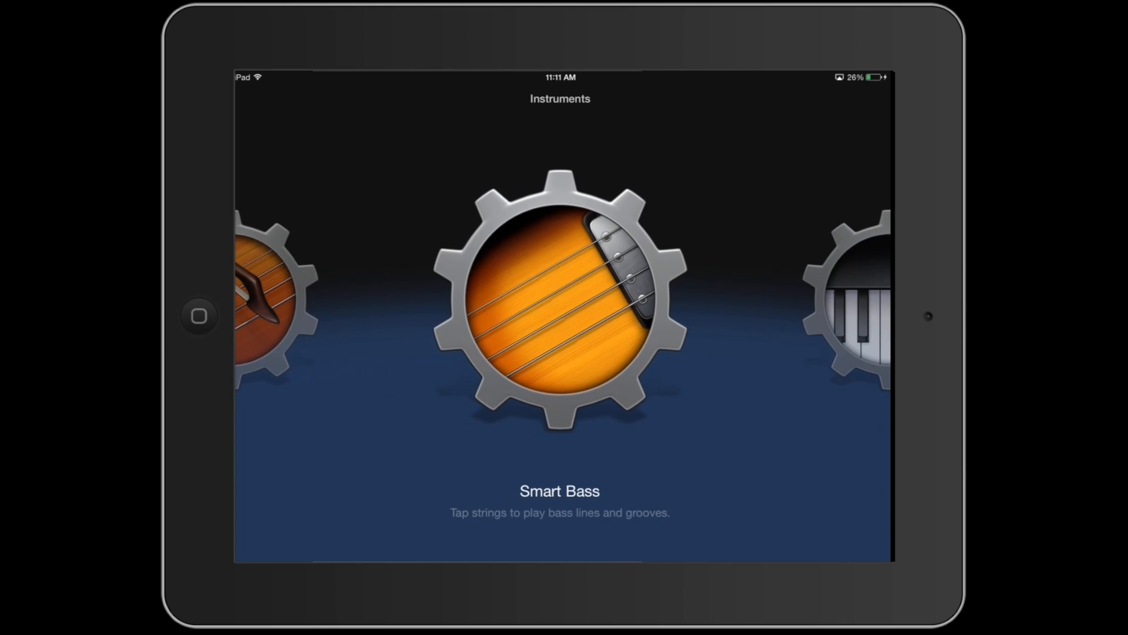
scroll(left, 3)
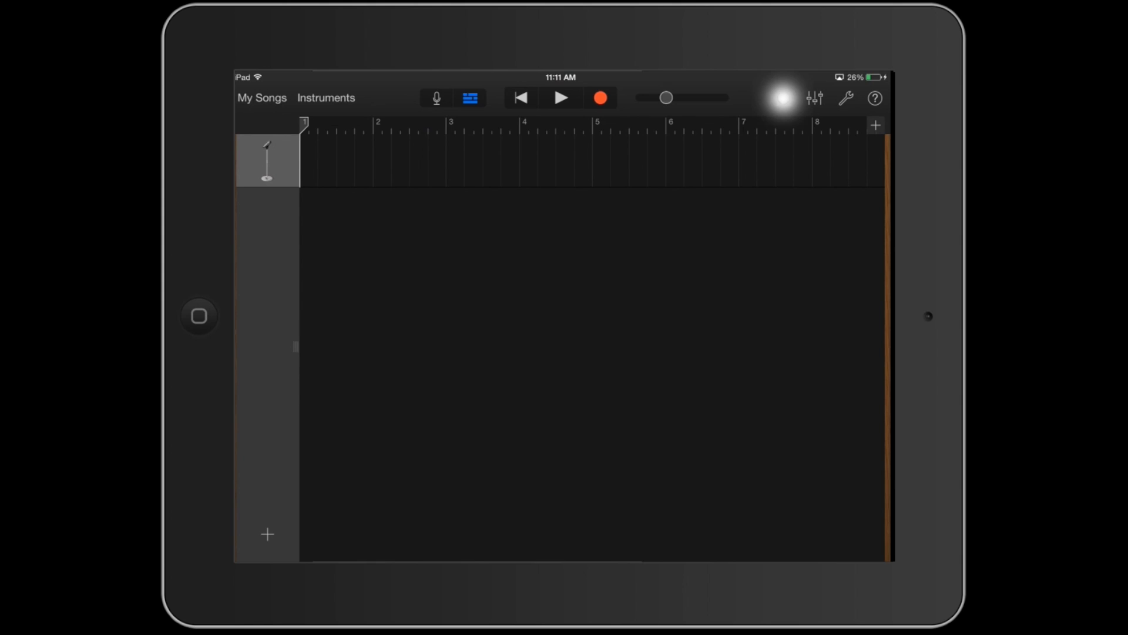
Step: From Apple Loops > All Drums, drag Essential Drumset 01 onto the timeline as a new drums track
click(783, 98)
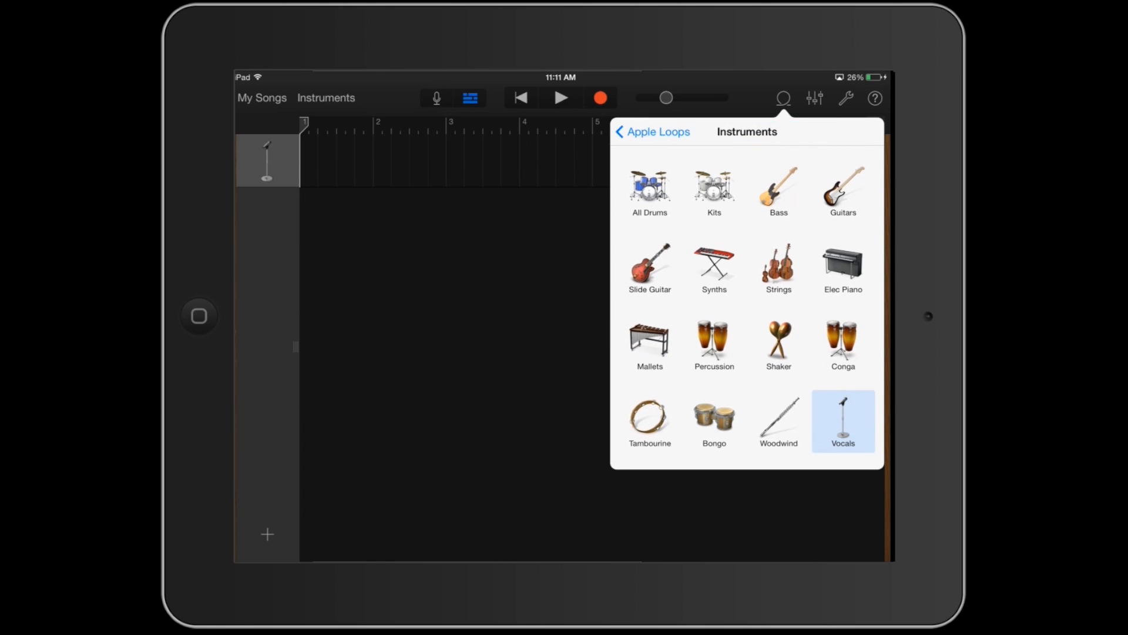
click(656, 131)
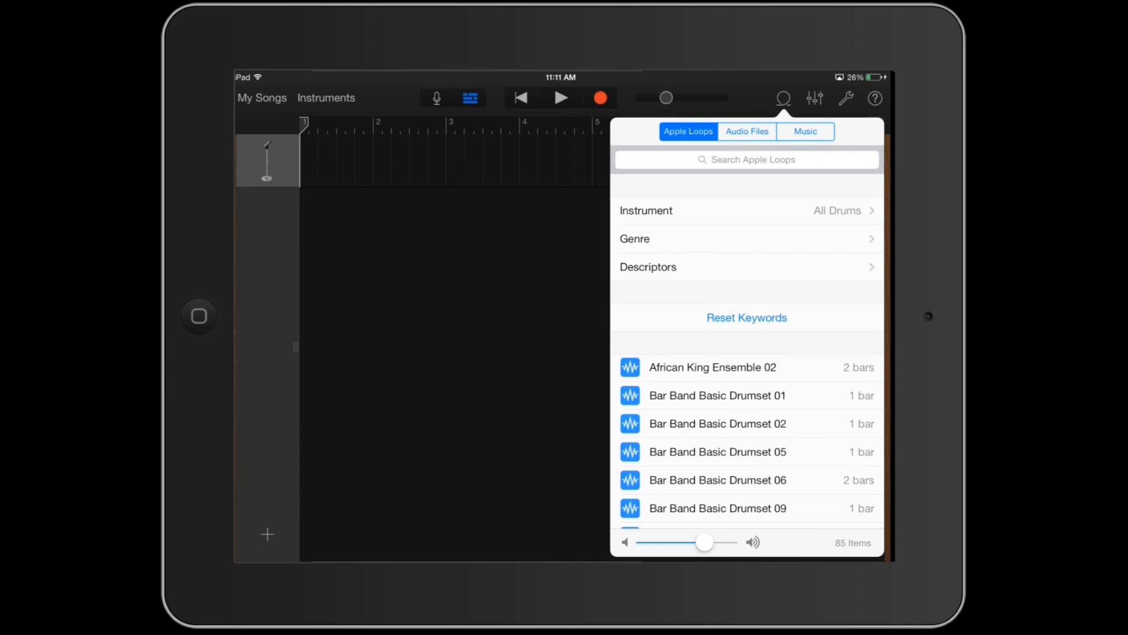
scroll(down, 3)
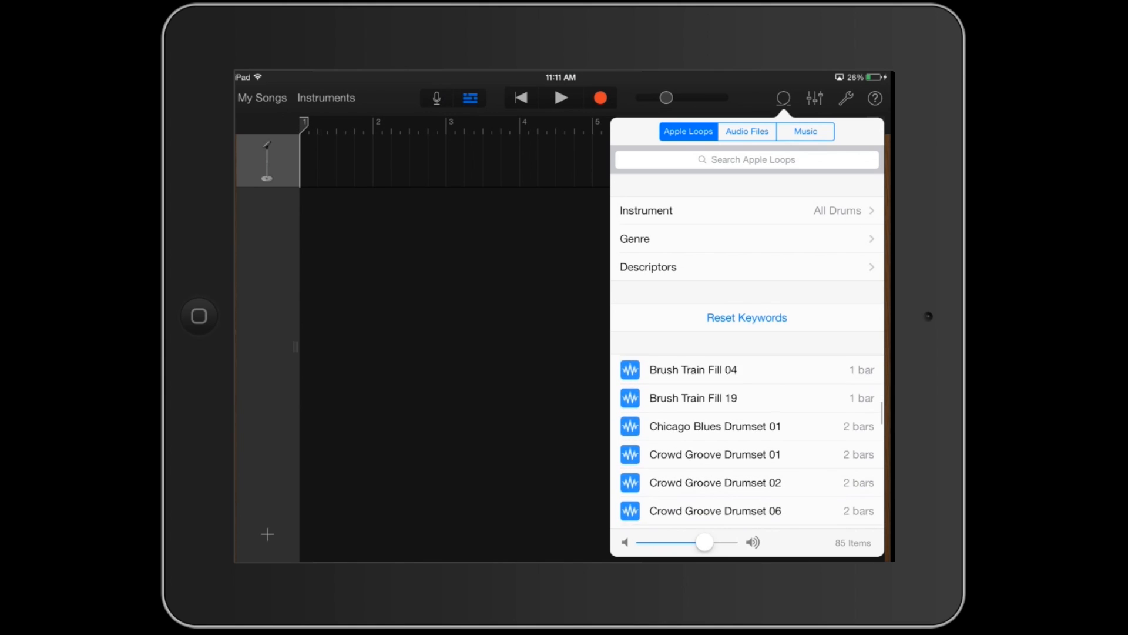
scroll(down, 3)
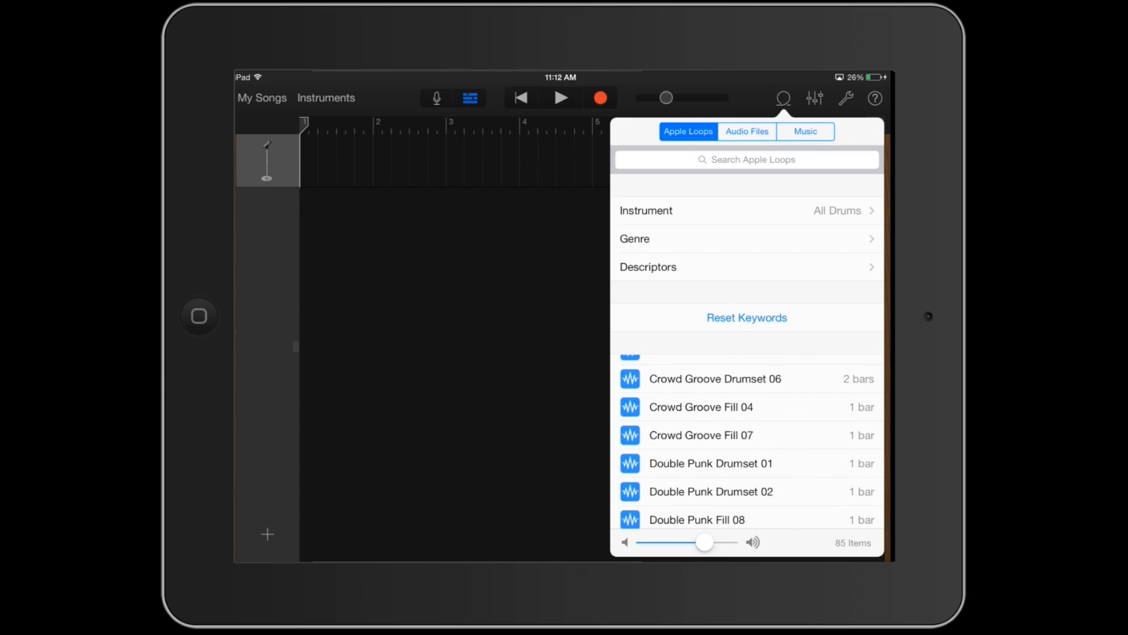
scroll(down, 3)
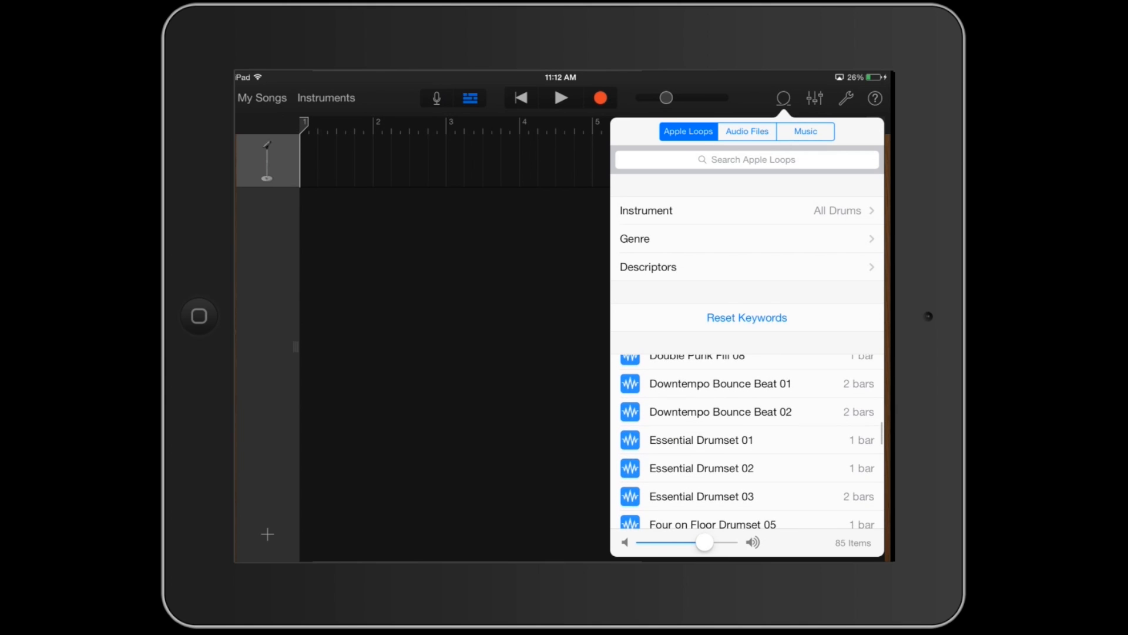
click(701, 439)
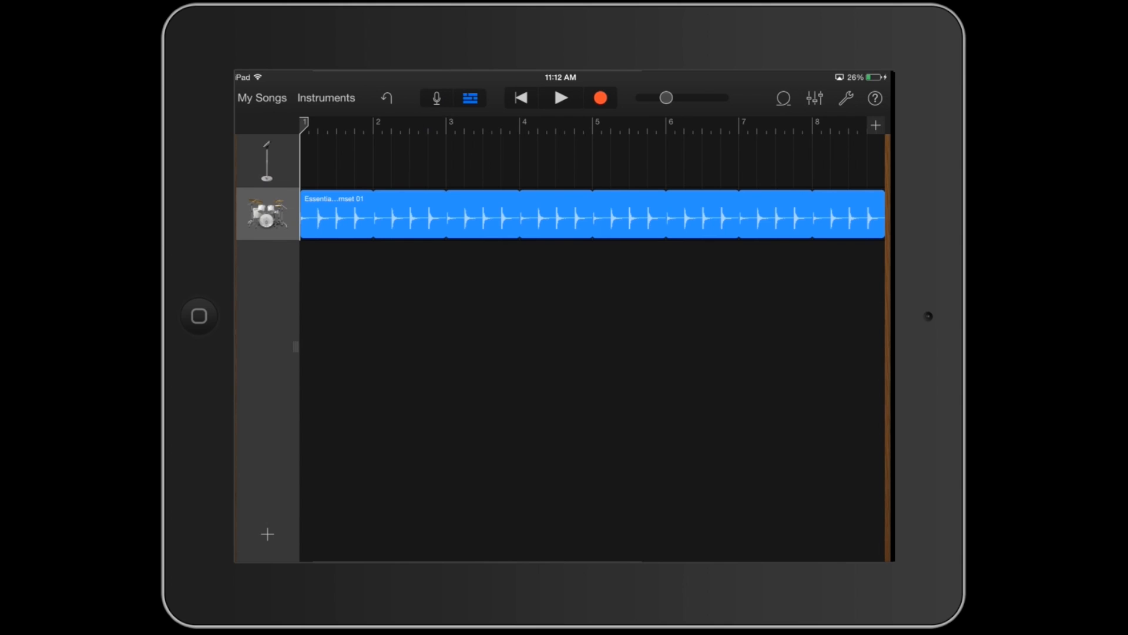
Step: Start the Audio Recorder, allow iMini microphone access and switch to iMini with the JMB_Taurus2 preset
click(325, 98)
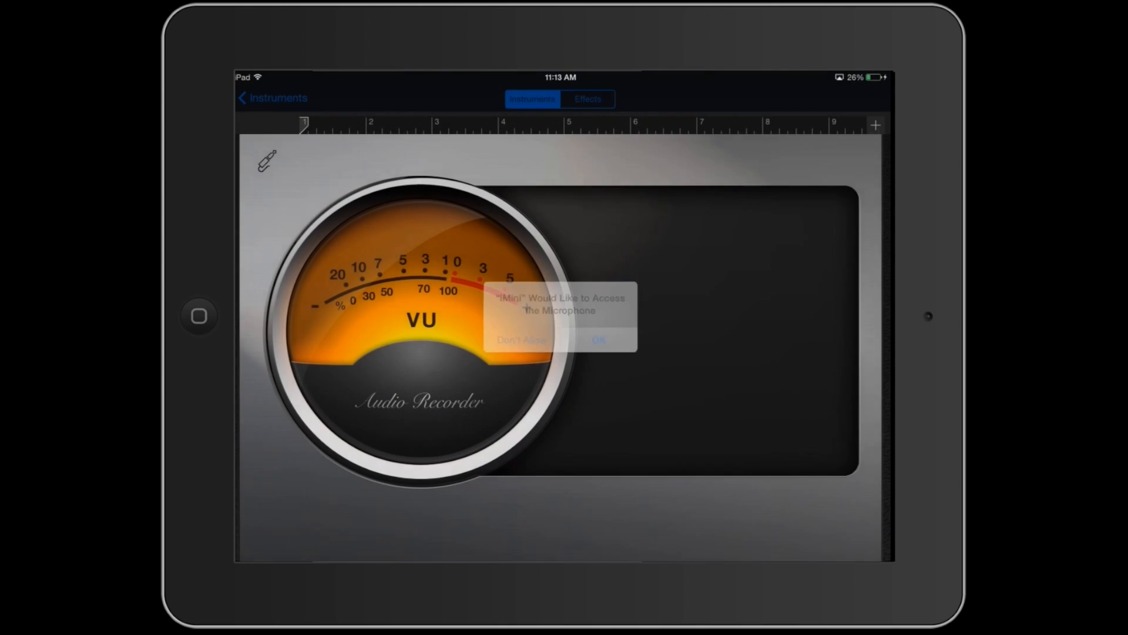
click(598, 338)
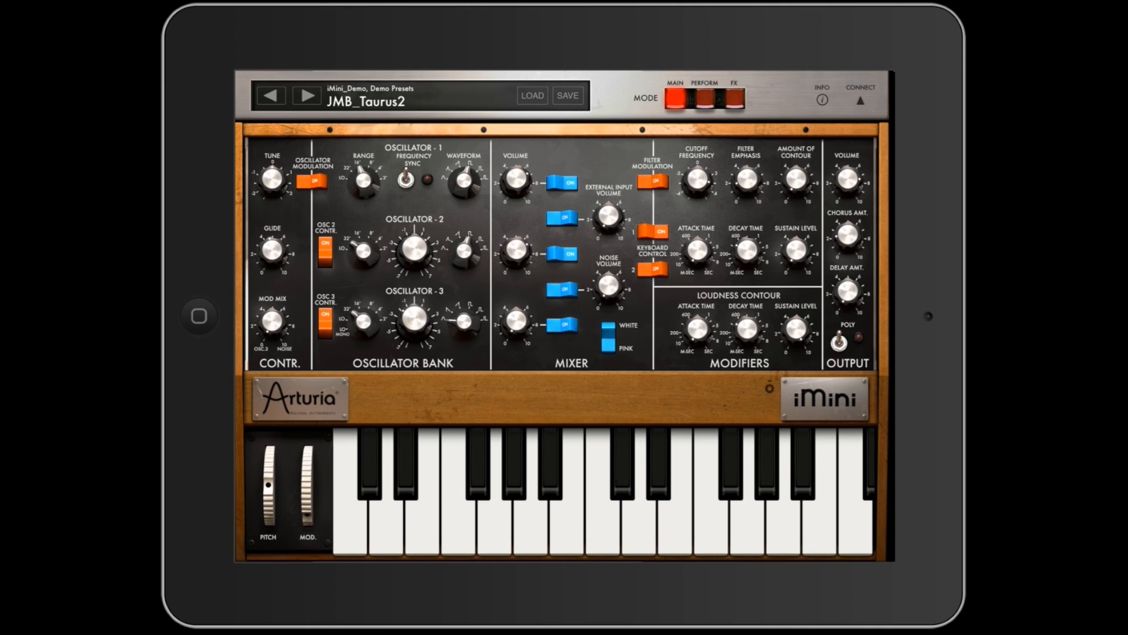
click(853, 504)
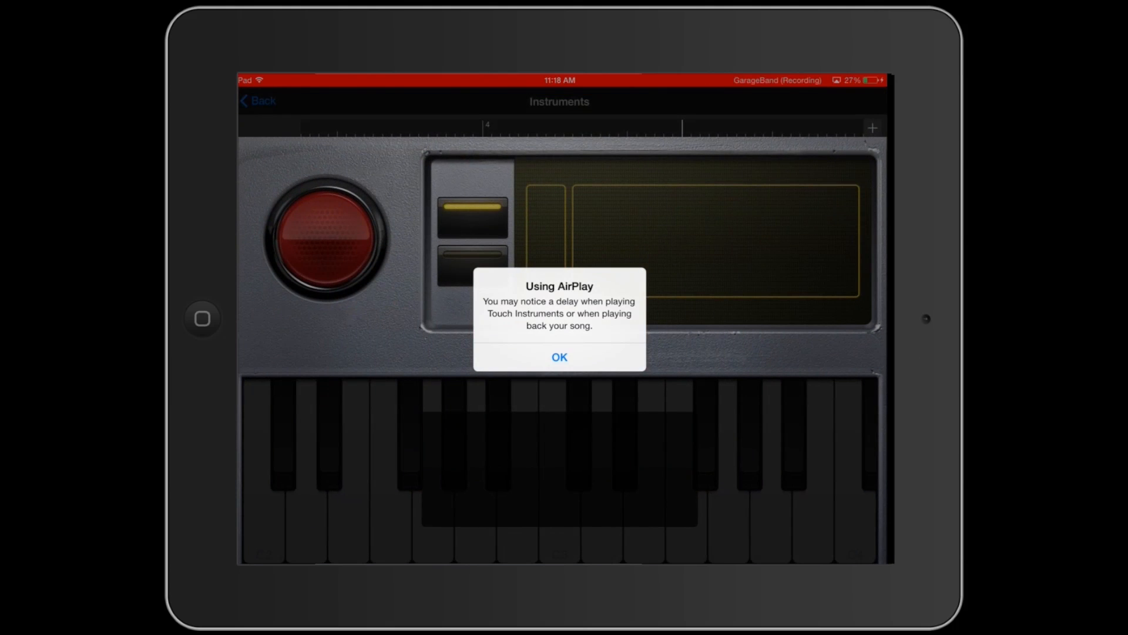
Step: Dismiss the AirPlay notice, place the sampled iMini clips and show the eight-track bluegrass song
click(559, 357)
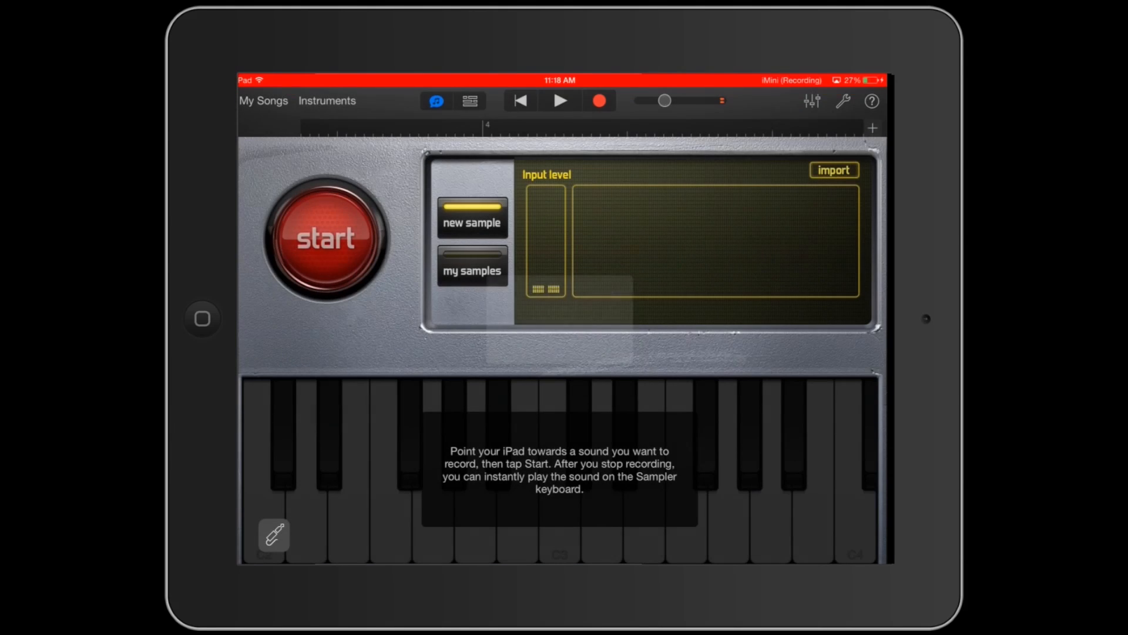
click(470, 100)
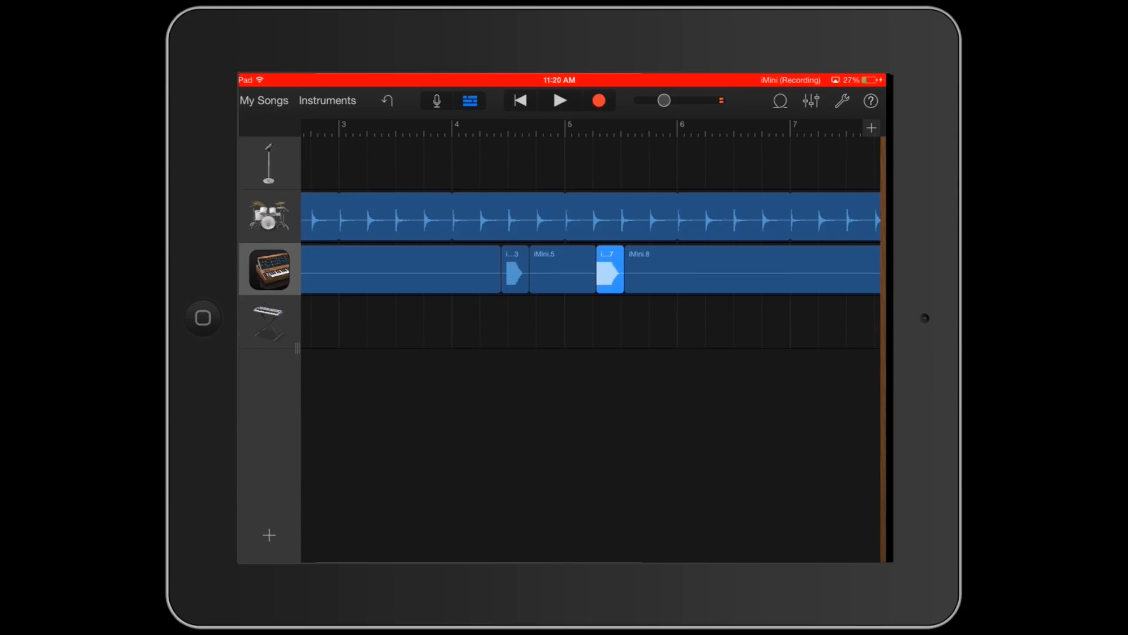
drag(610, 271, 610, 324)
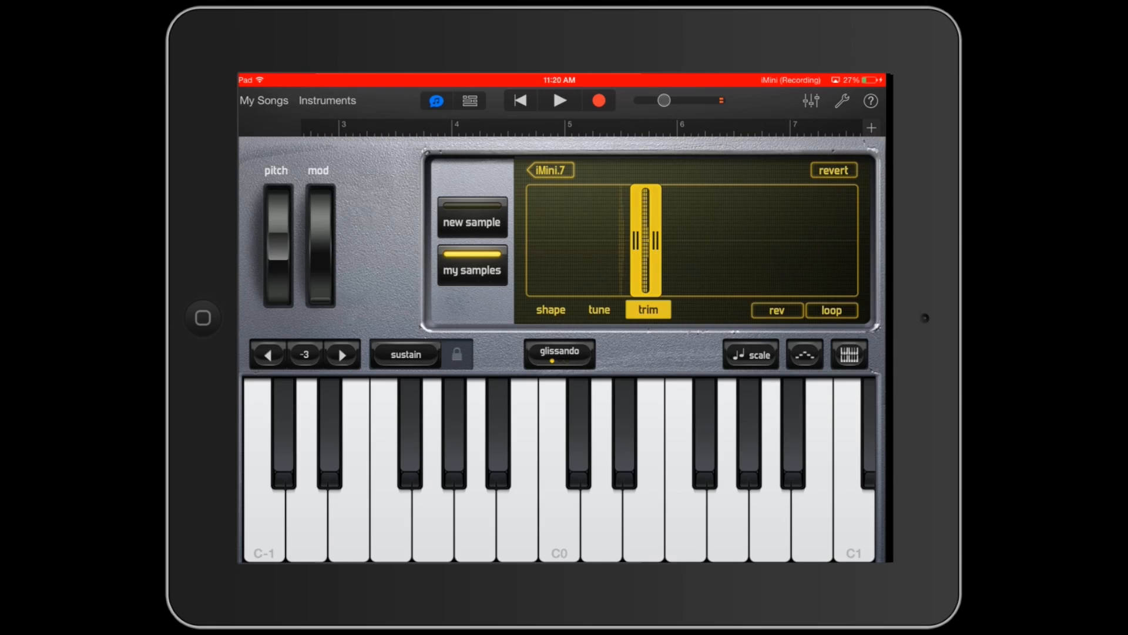
click(470, 101)
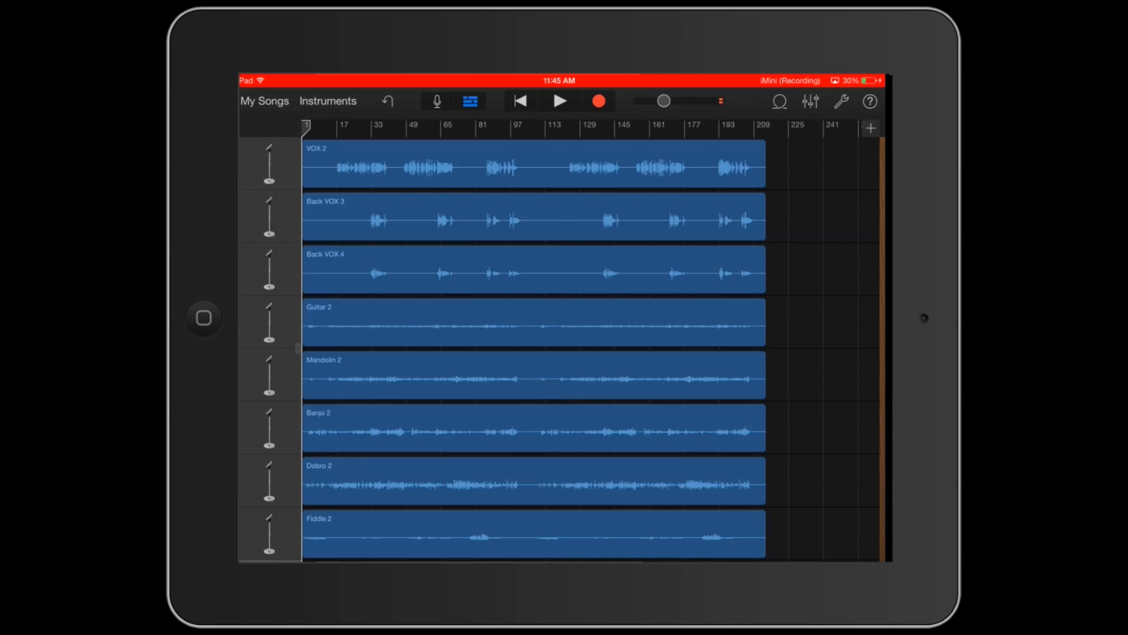
Step: From Music > Playlists > BlueGrass, bring the Bass recording in as a Bass 2 audio track
click(778, 101)
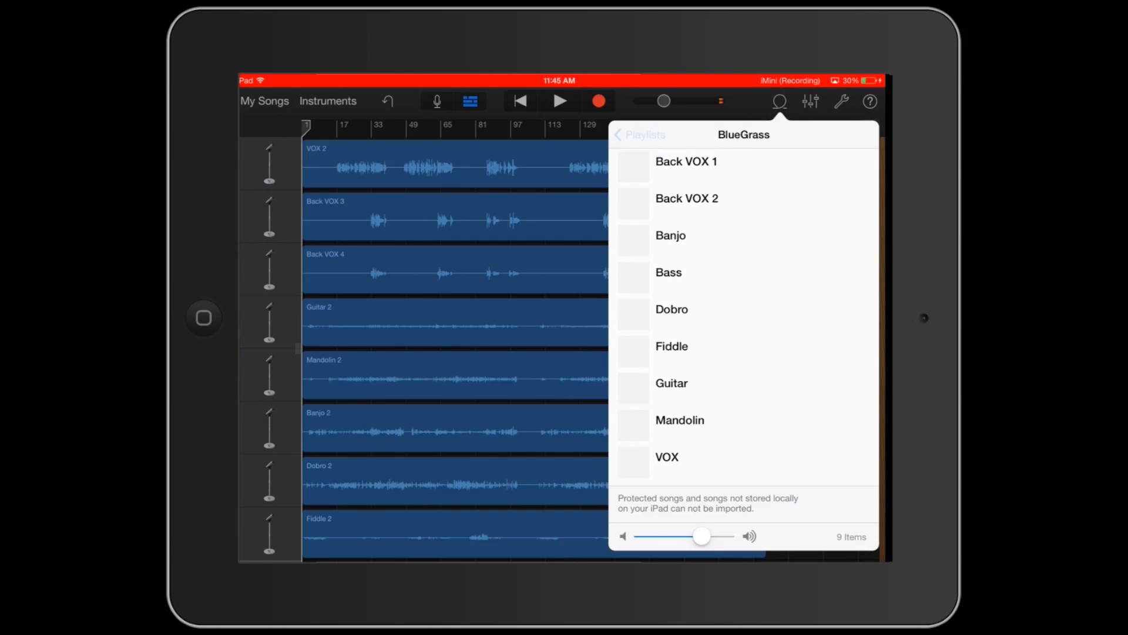
click(752, 129)
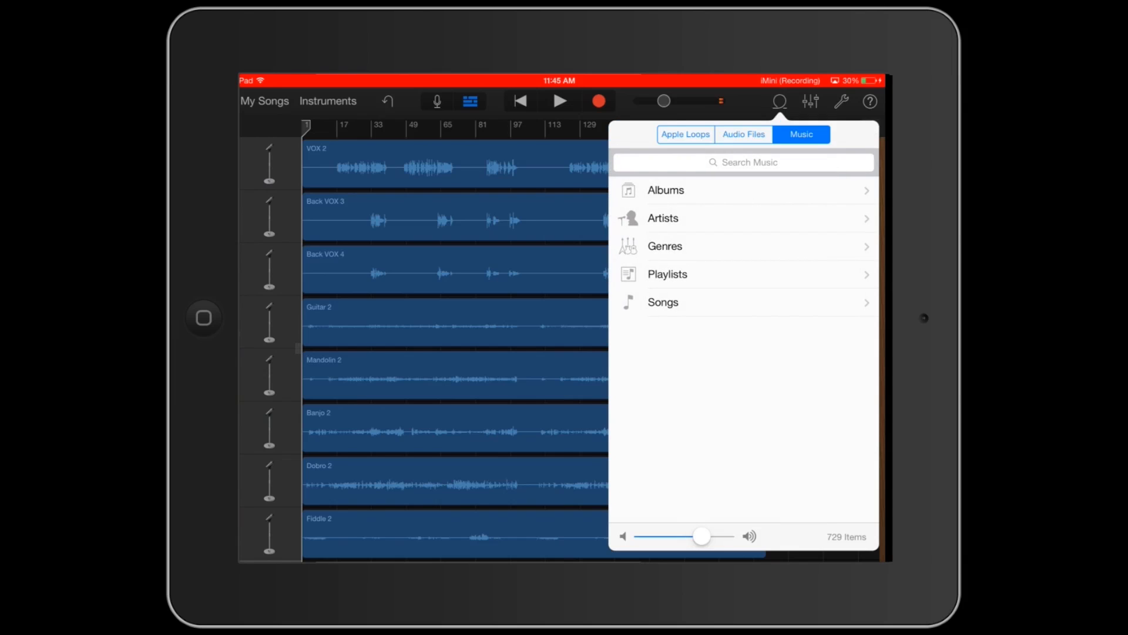
click(742, 274)
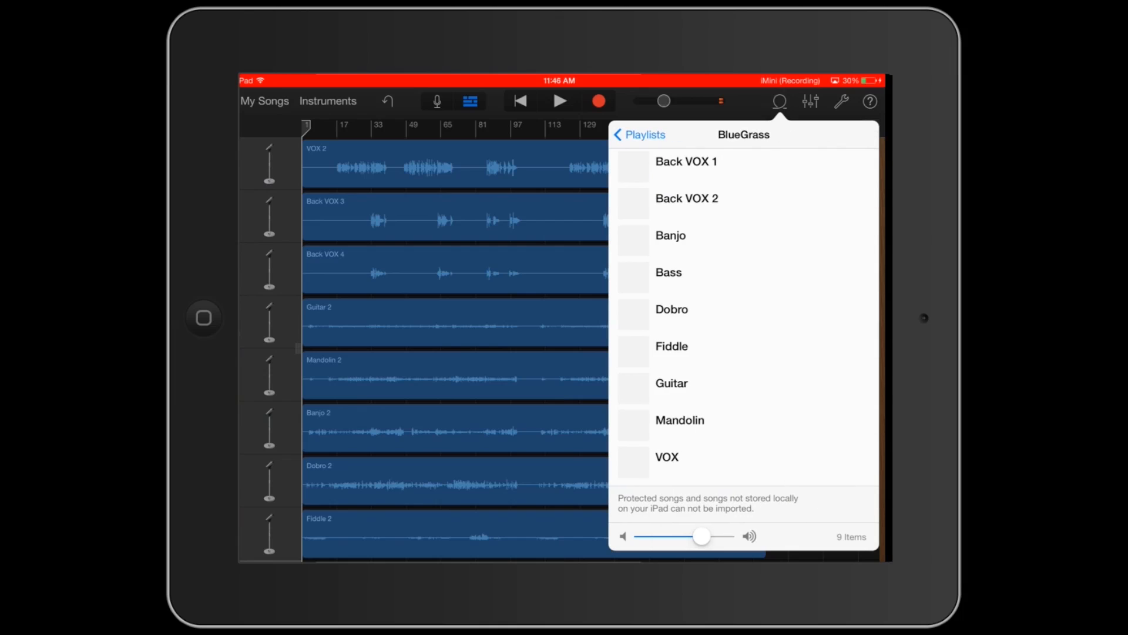
click(778, 101)
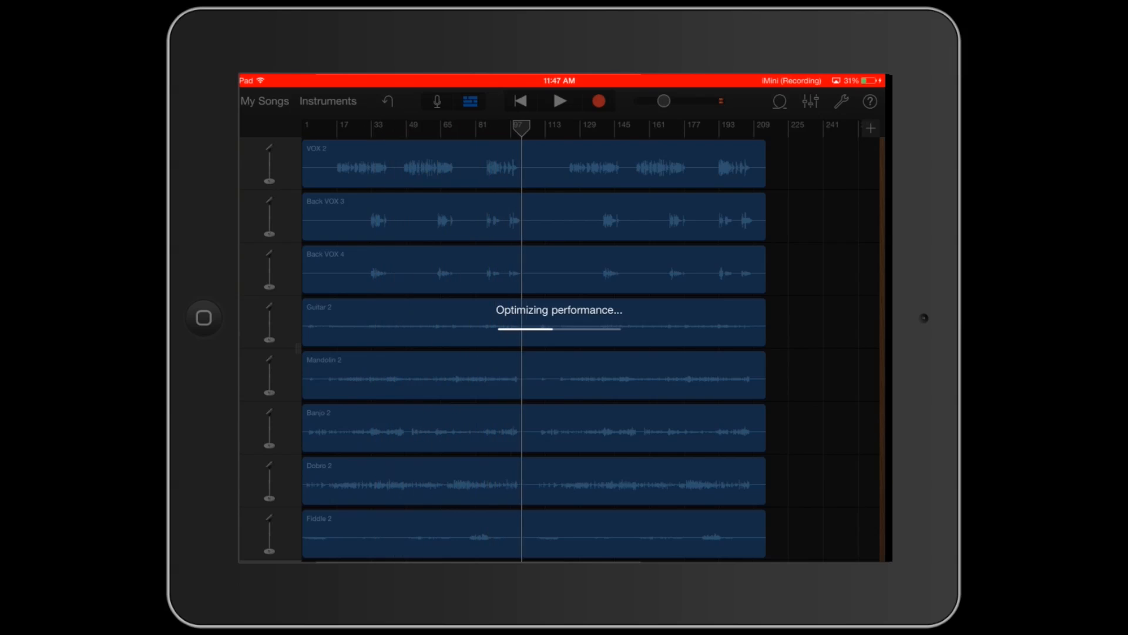
click(560, 100)
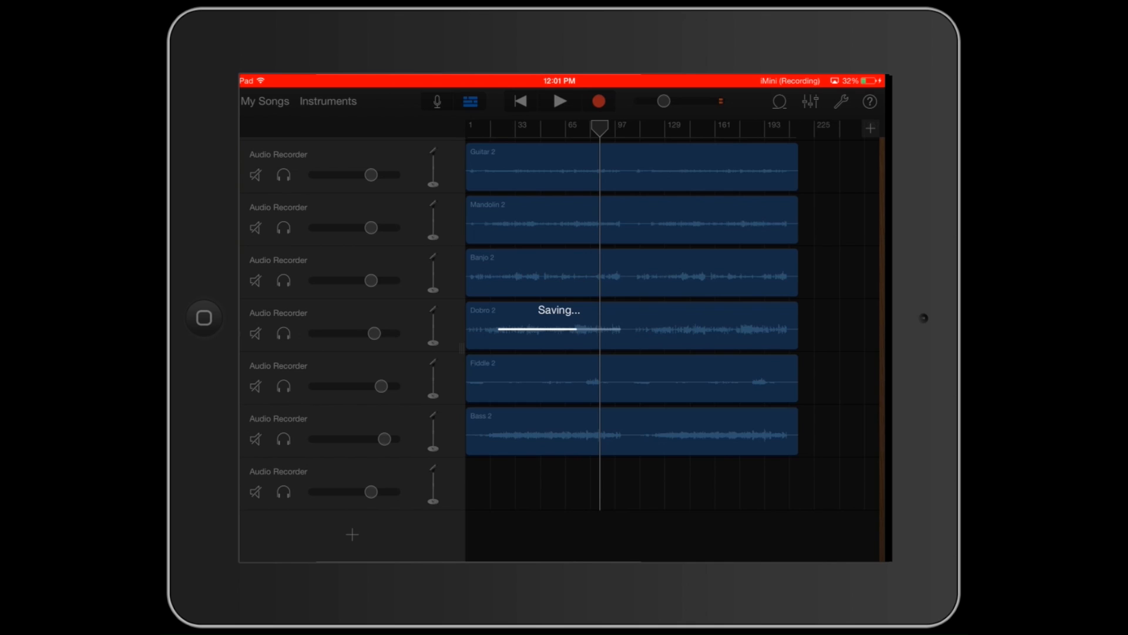
Step: Return to My Songs, select My Song and upload it to iCloud
click(264, 101)
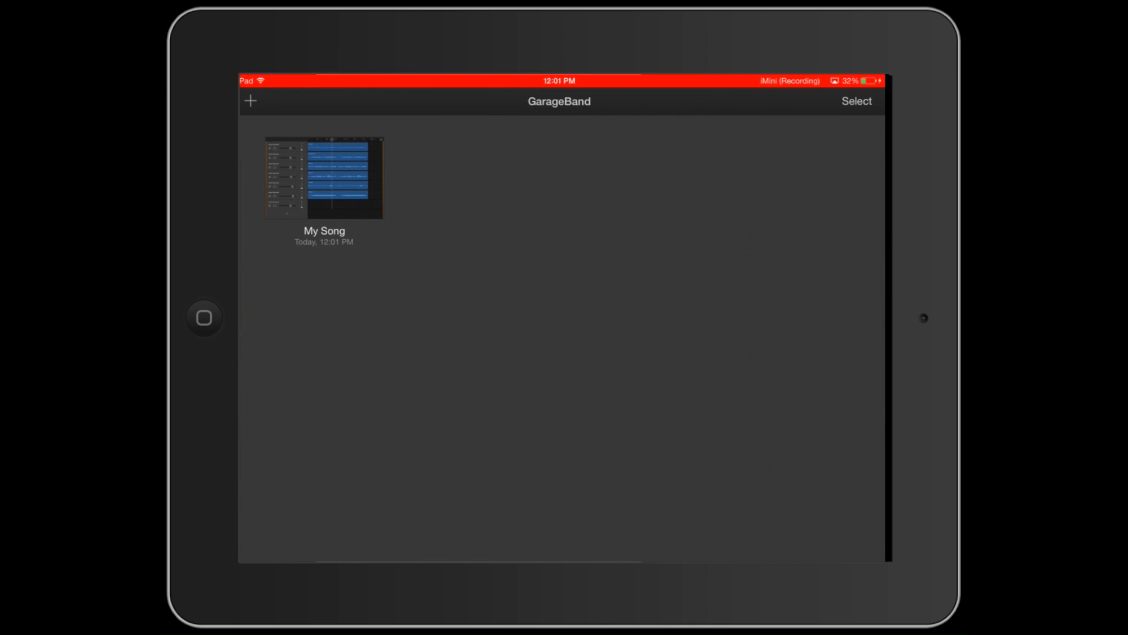
click(855, 101)
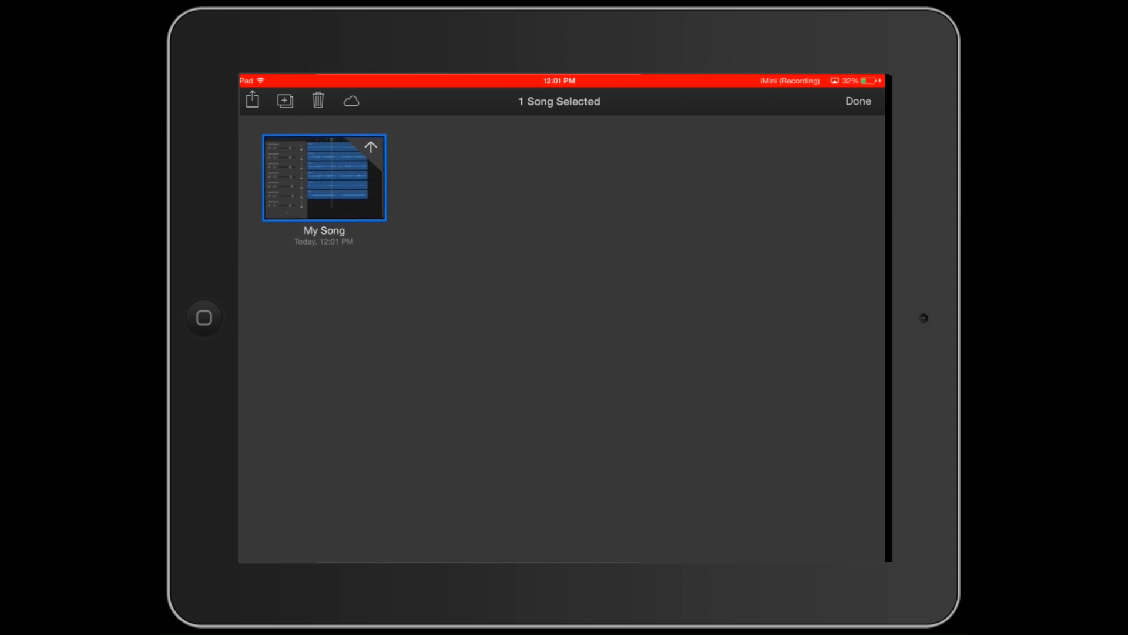
click(857, 101)
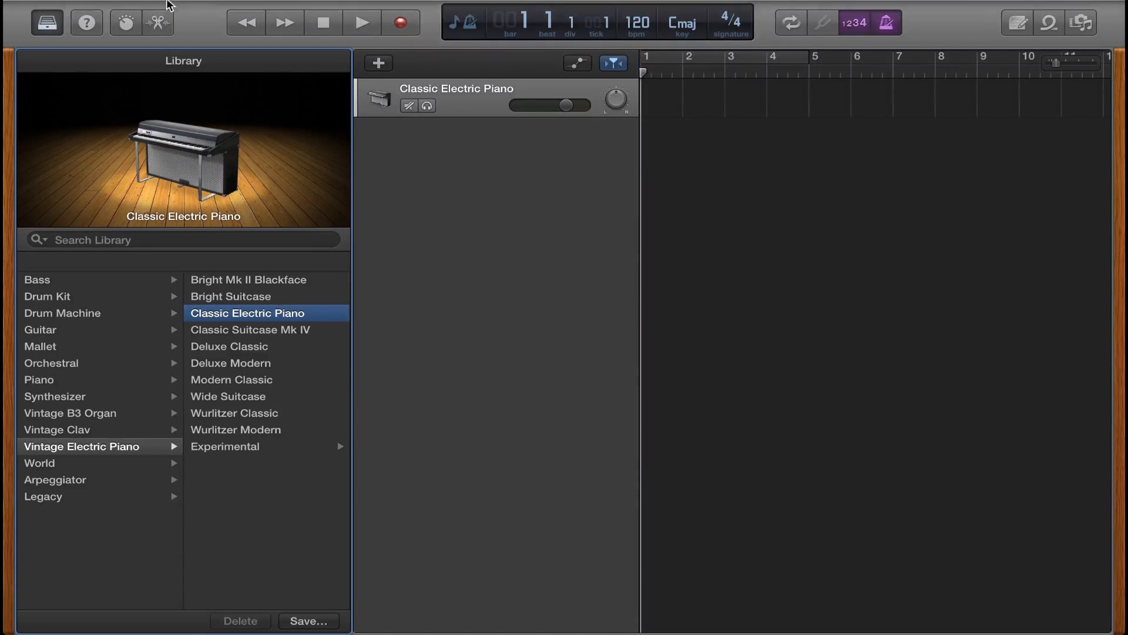
Step: Use File > iCloud > Import GarageBand for iOS Song to open Demo with nine tracks, play it and stop
click(152, 9)
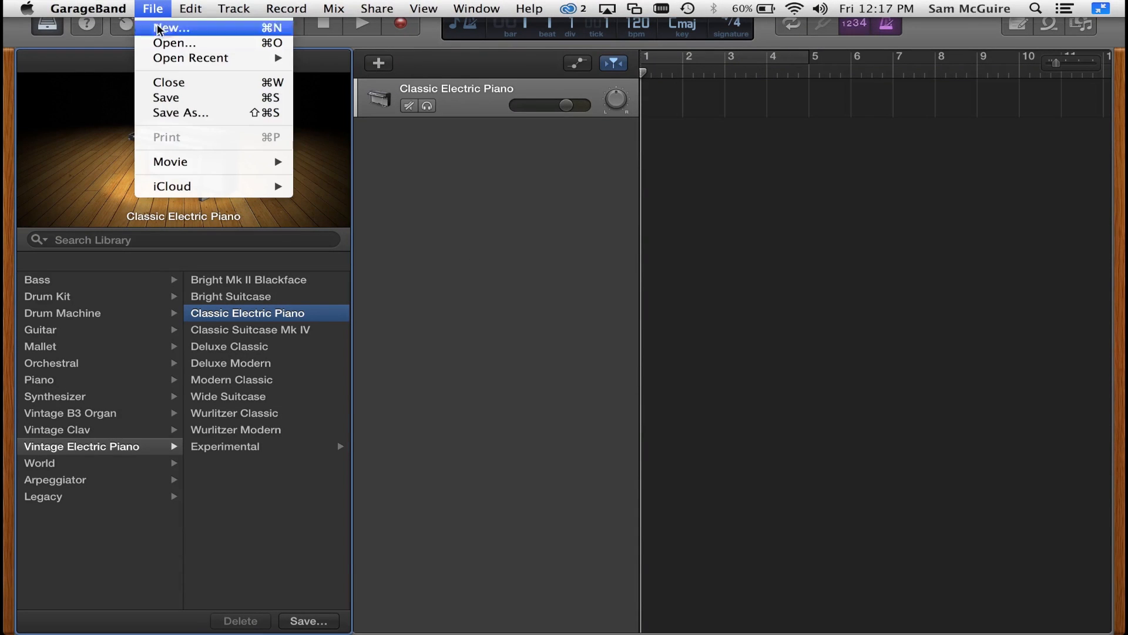
mouse_move(173, 186)
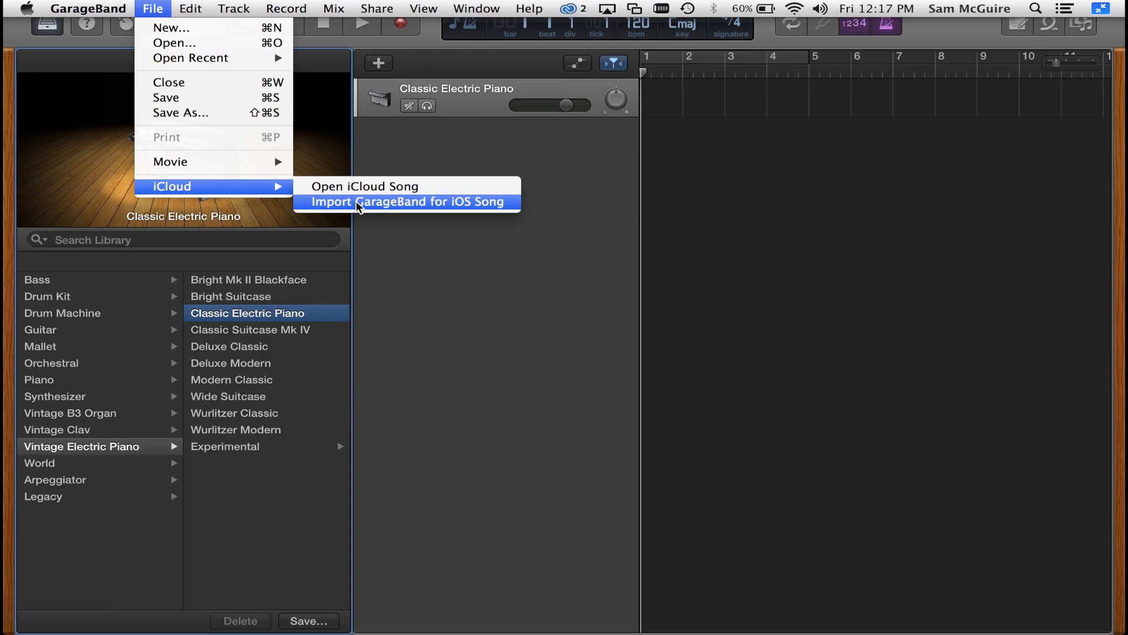
click(405, 201)
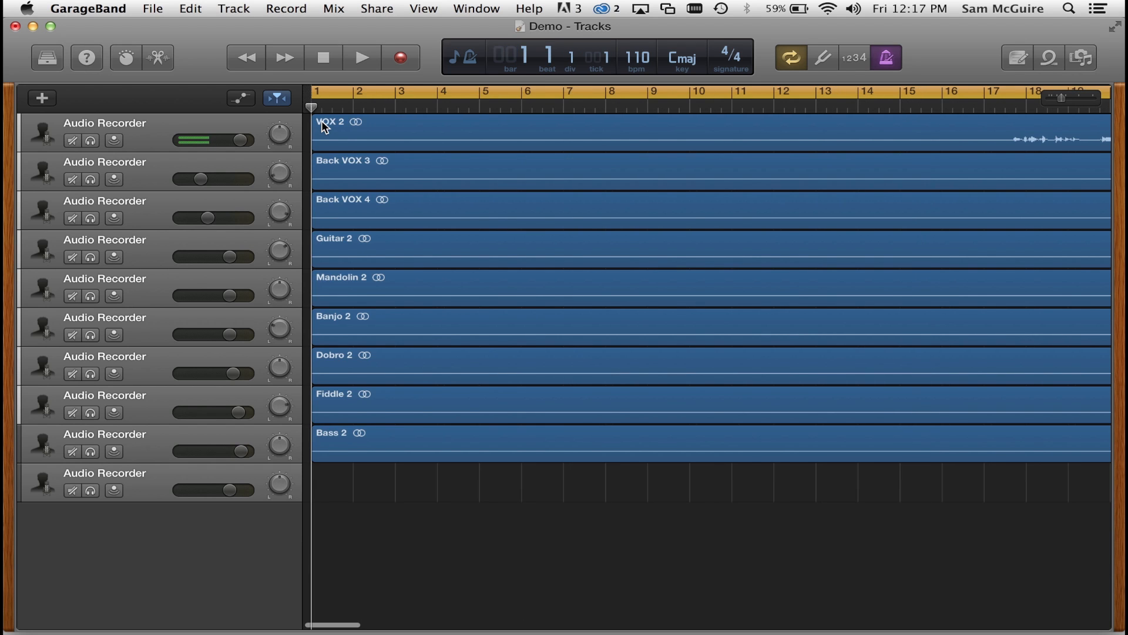
click(362, 58)
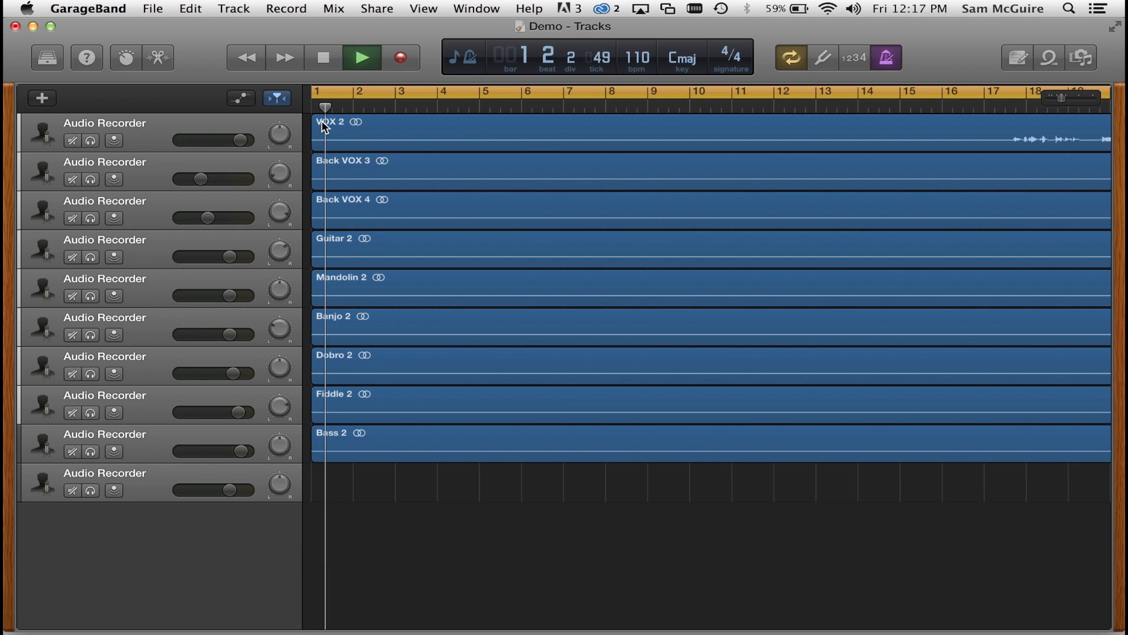
click(363, 107)
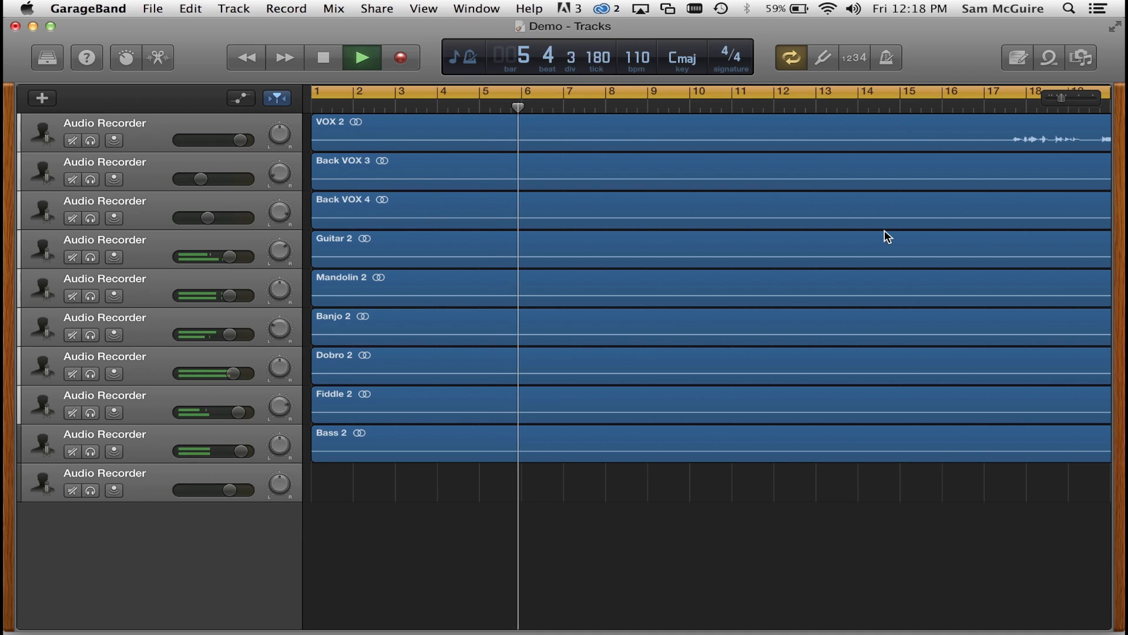
click(362, 57)
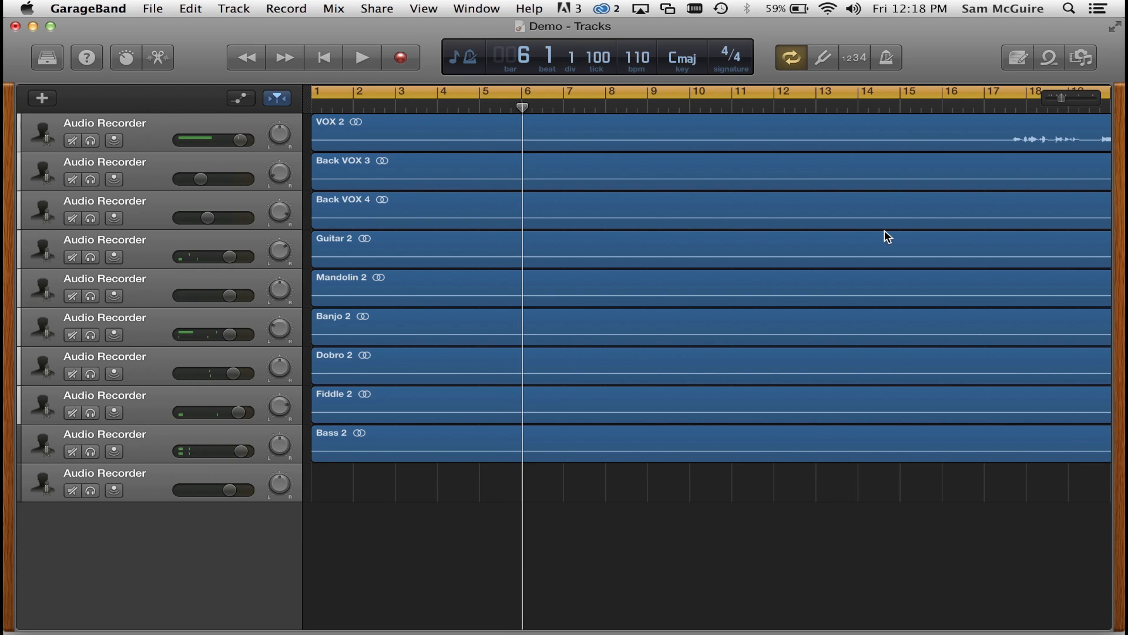